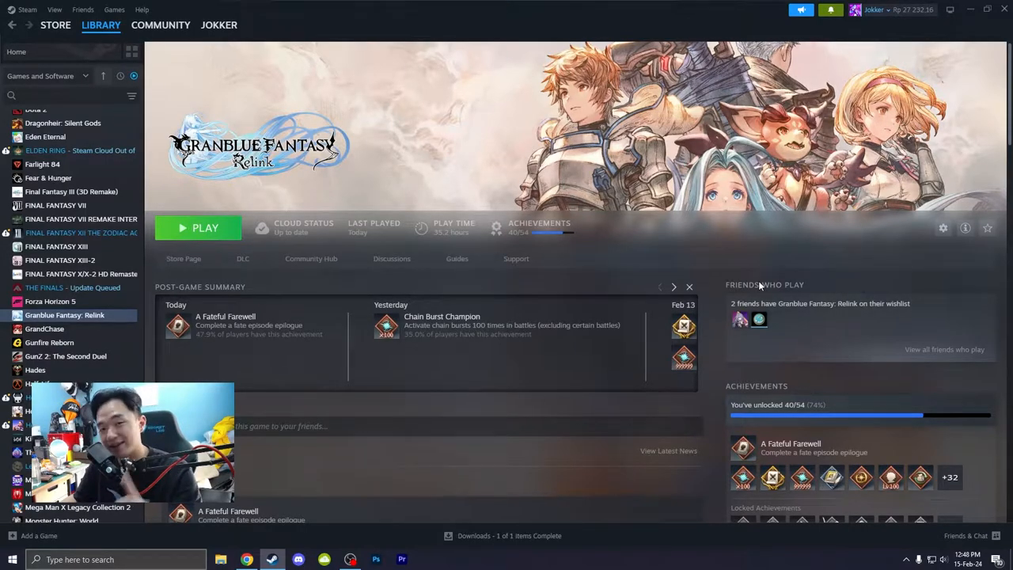
mouse_move(79, 320)
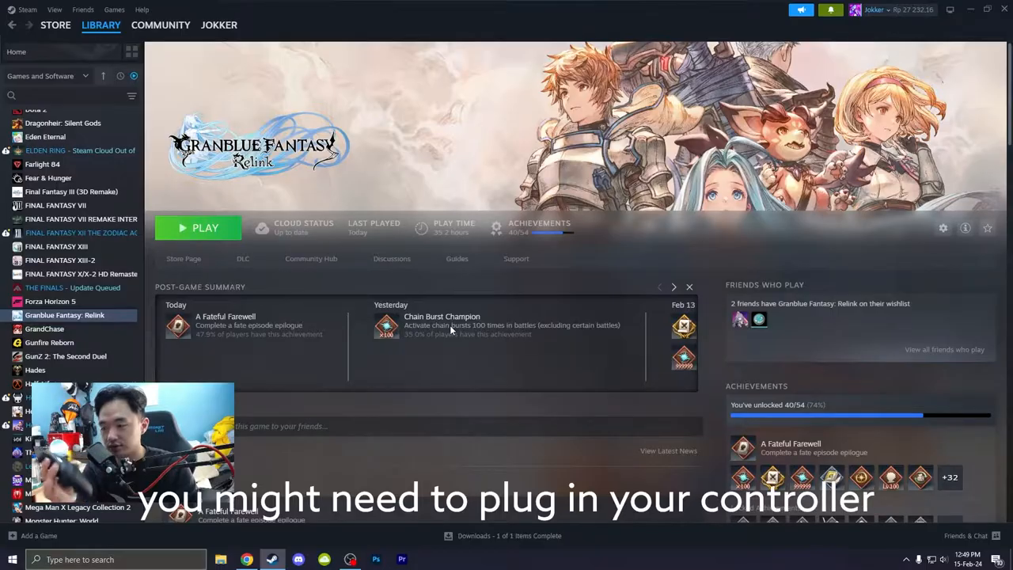
Step: Show Granblue Fantasy: Relink's controller support info confirming the Xbox controller works
click(966, 228)
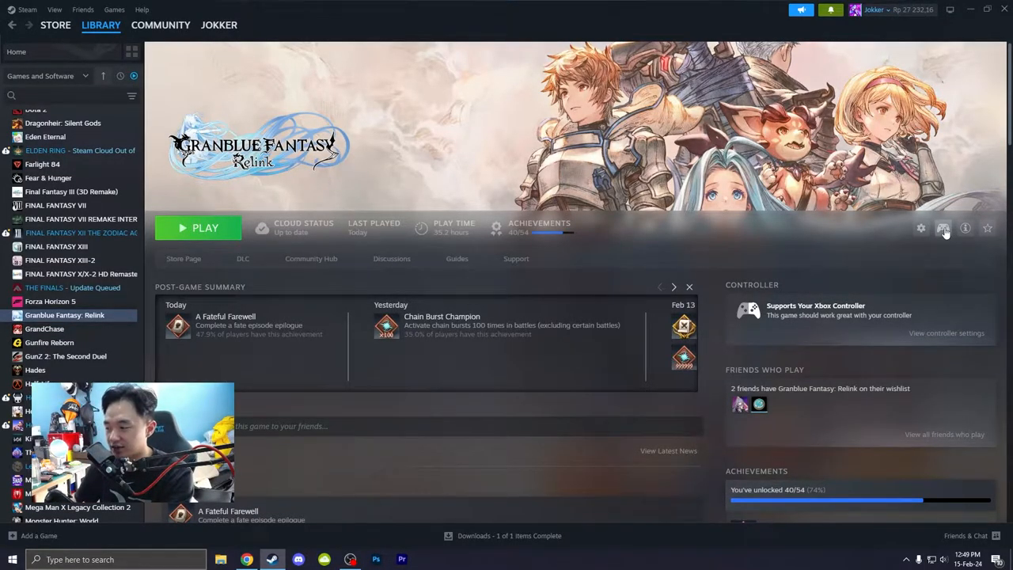
Step: Enable Steam Input for FINAL FANTASY XII THE ZODIAC AGE and return to Granblue Fantasy: Relink
click(942, 228)
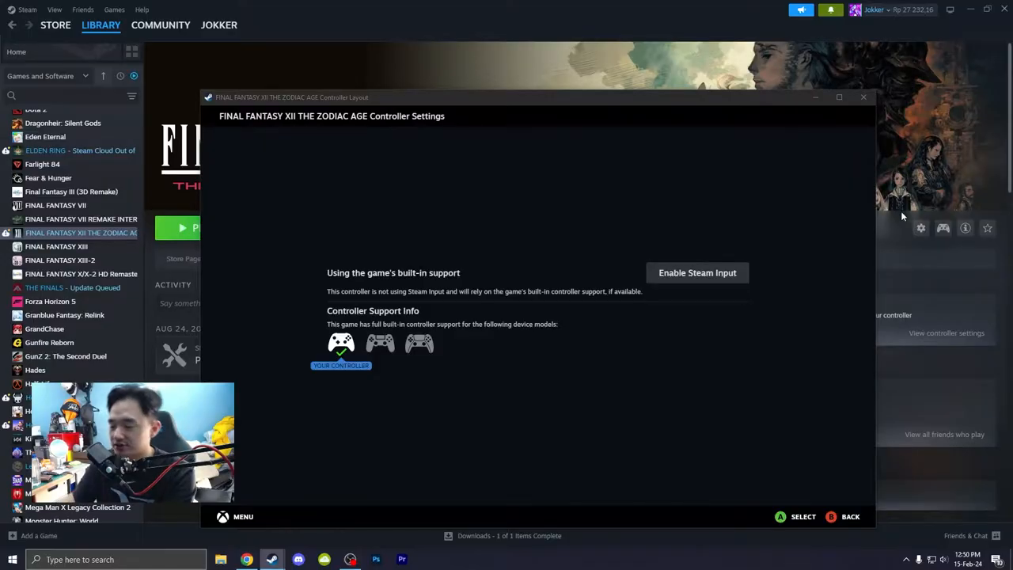
mouse_move(719, 276)
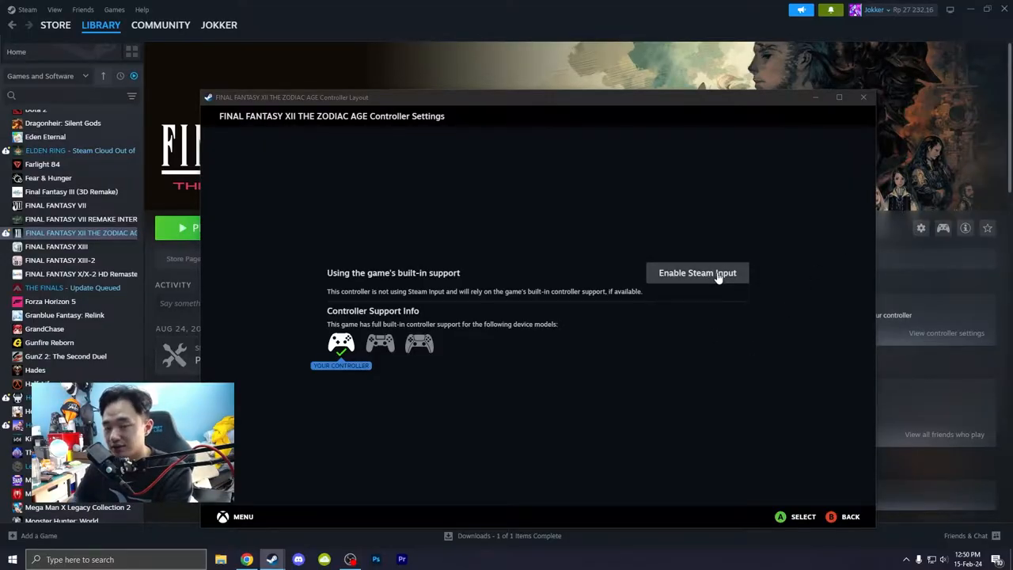
click(696, 272)
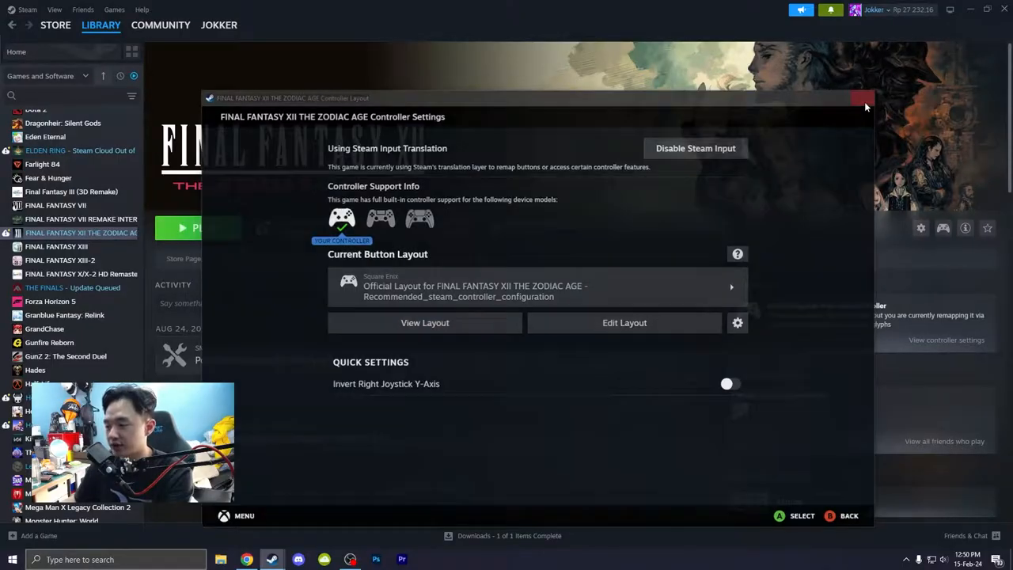
click(858, 101)
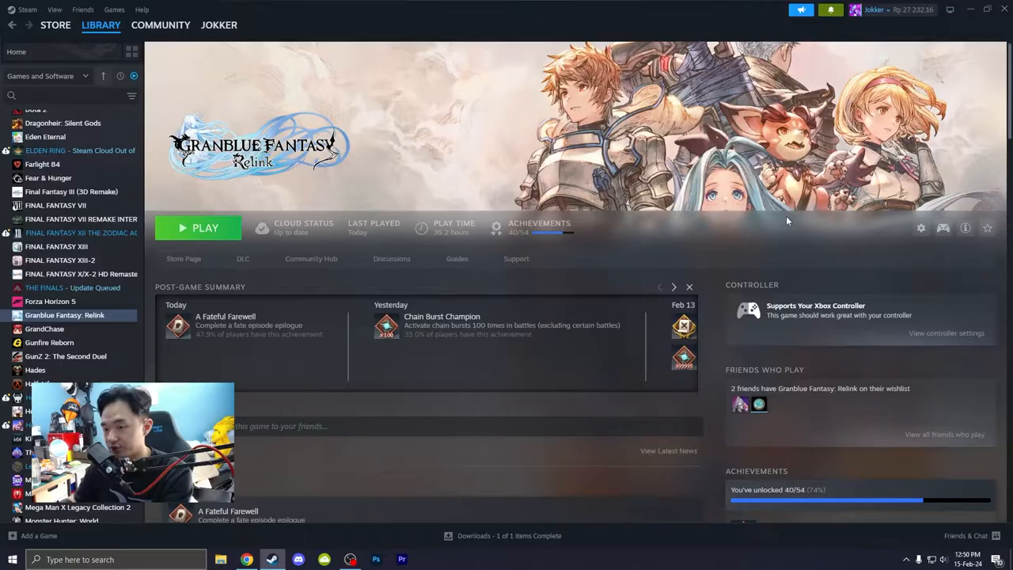
mouse_move(798, 217)
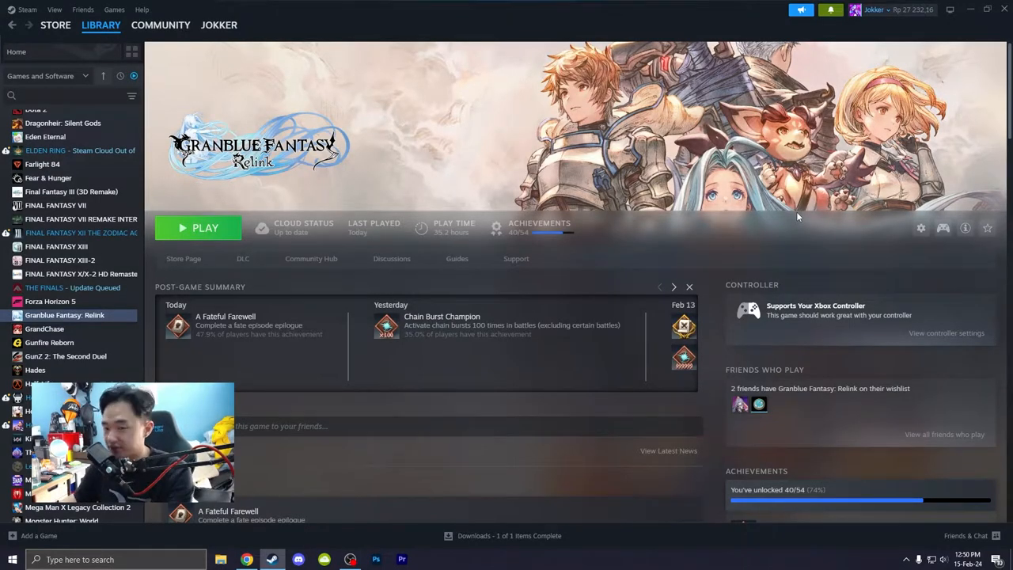
Step: Start editing Granblue Fantasy: Relink's Steam Input button layout
click(943, 228)
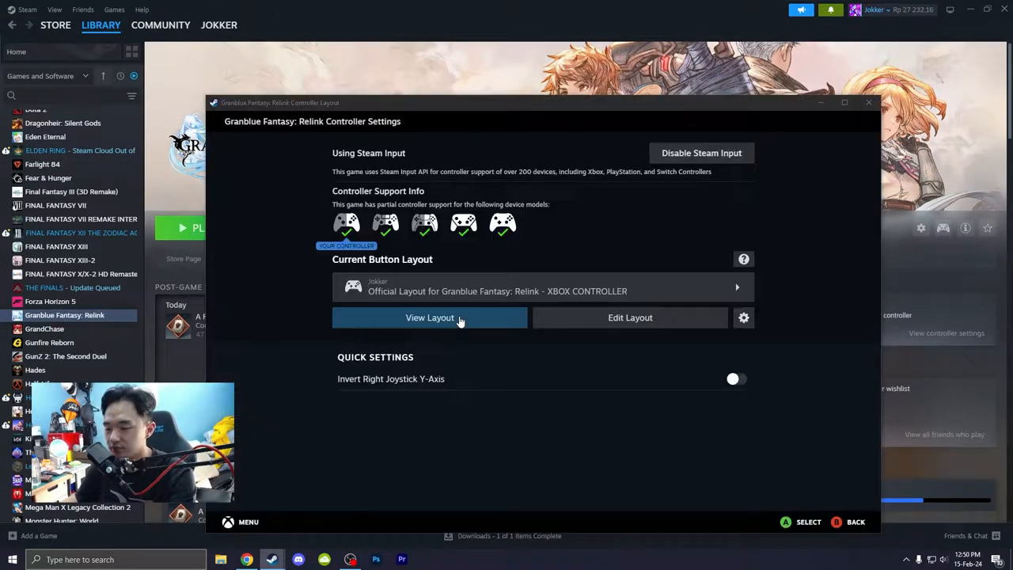
click(431, 317)
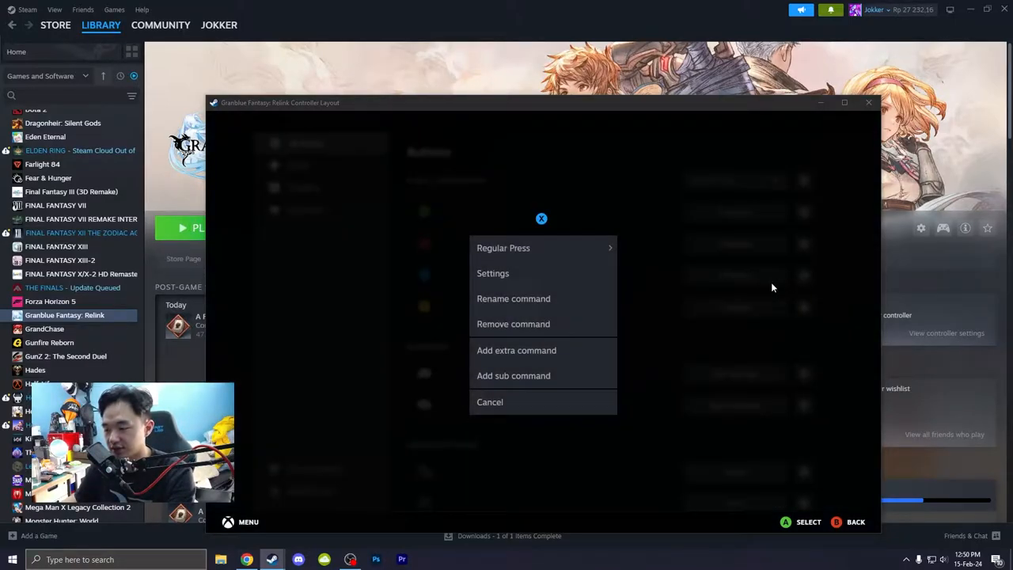
Step: Keep Hold to Repeat (Turbo) on for the A button with repeat rate 125
click(493, 272)
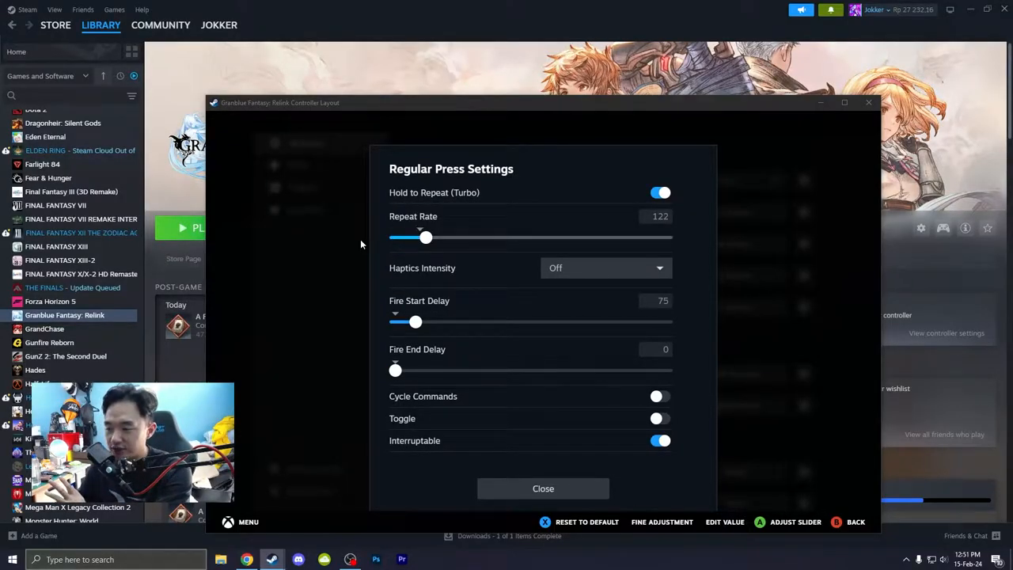
drag(424, 237, 396, 238)
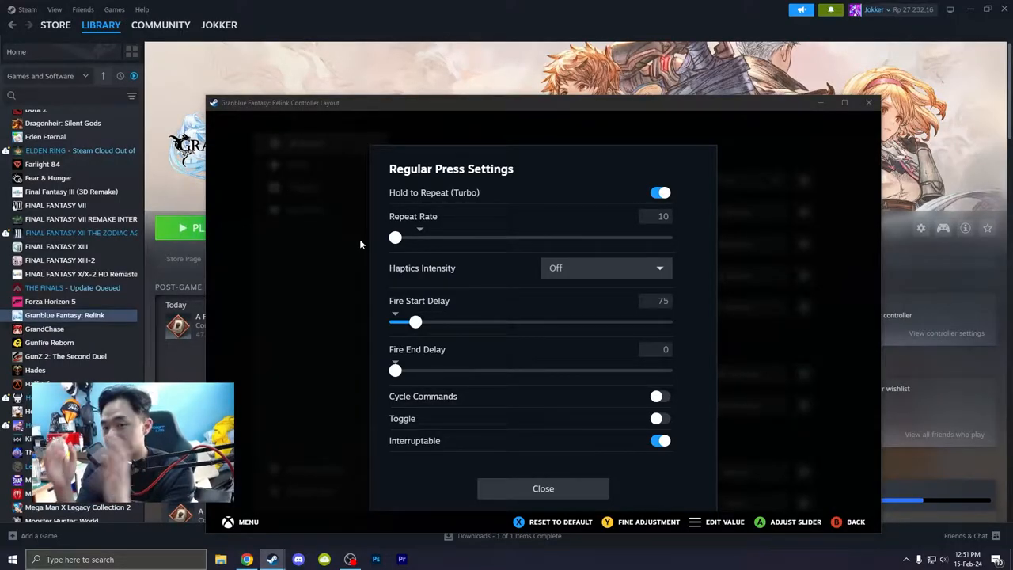
drag(395, 238, 428, 237)
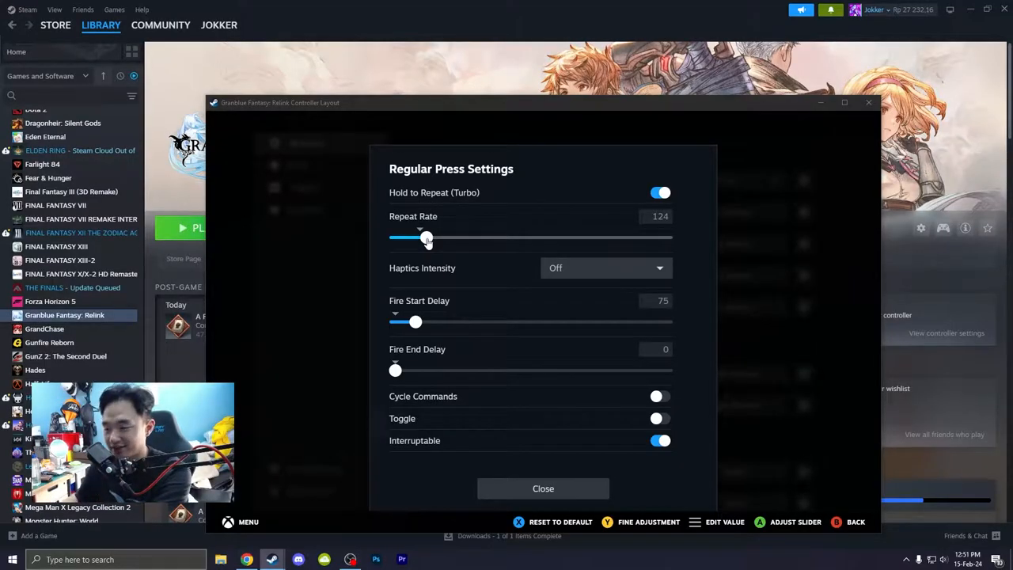
click(655, 215)
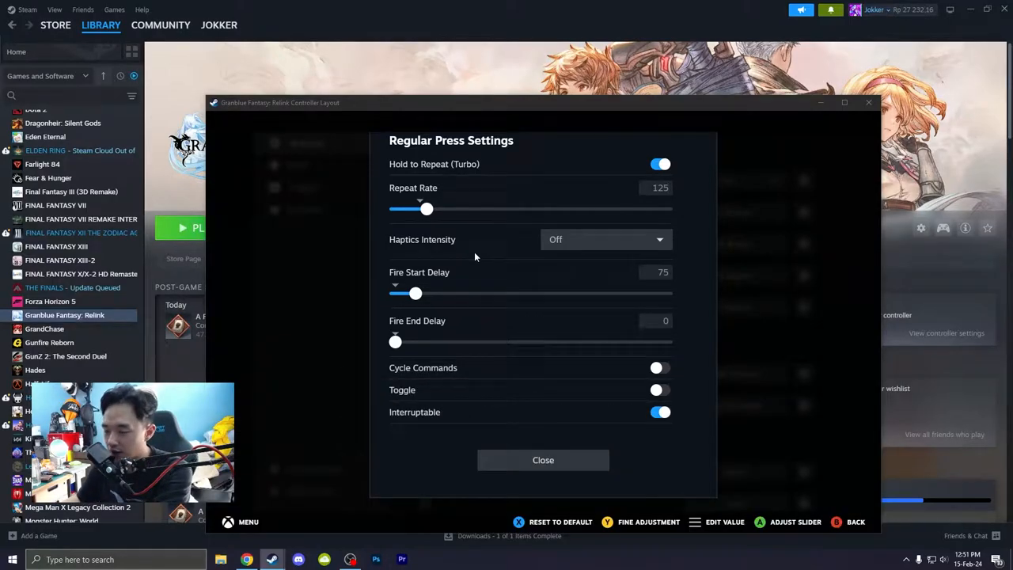
mouse_move(466, 303)
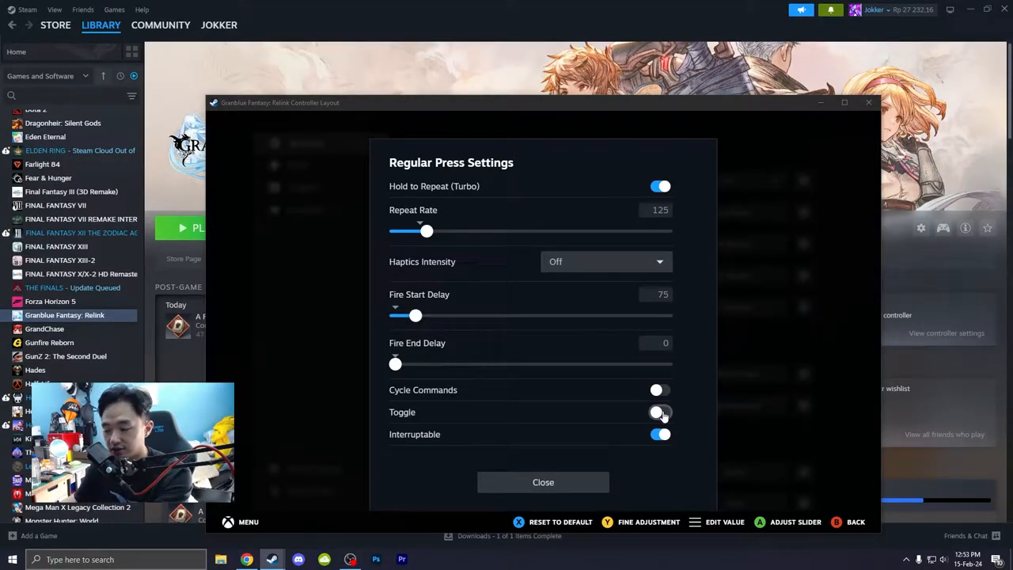
Step: Review the A button's Regular Press toggles: Turbo at 125, Toggle off, Interruptable on
click(659, 412)
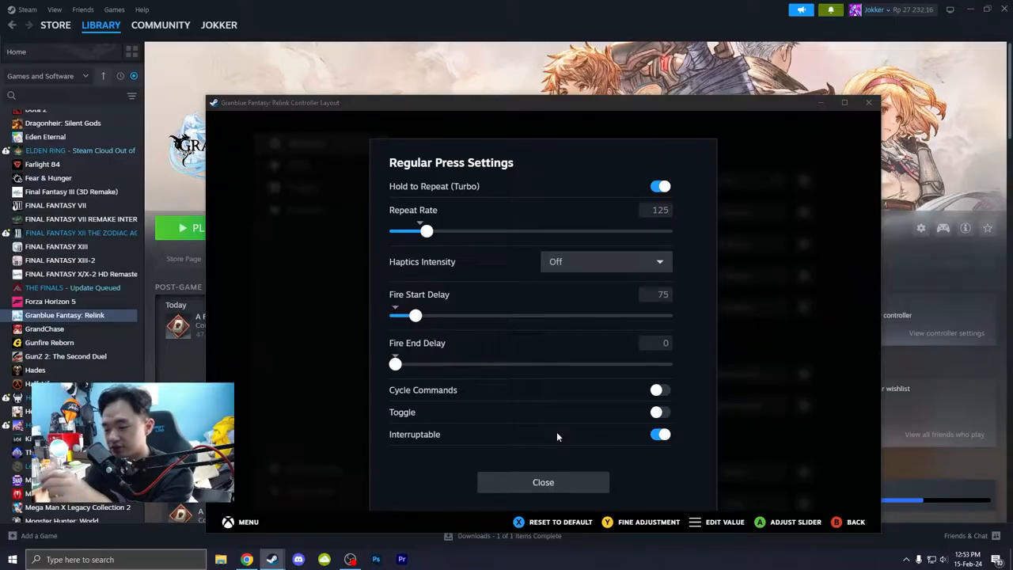
mouse_move(614, 470)
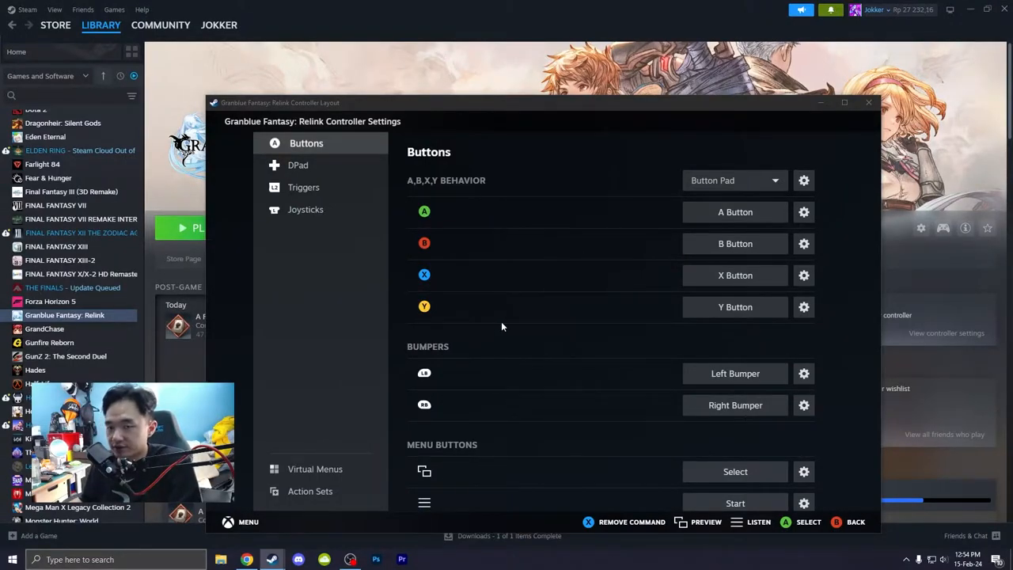
mouse_move(541, 276)
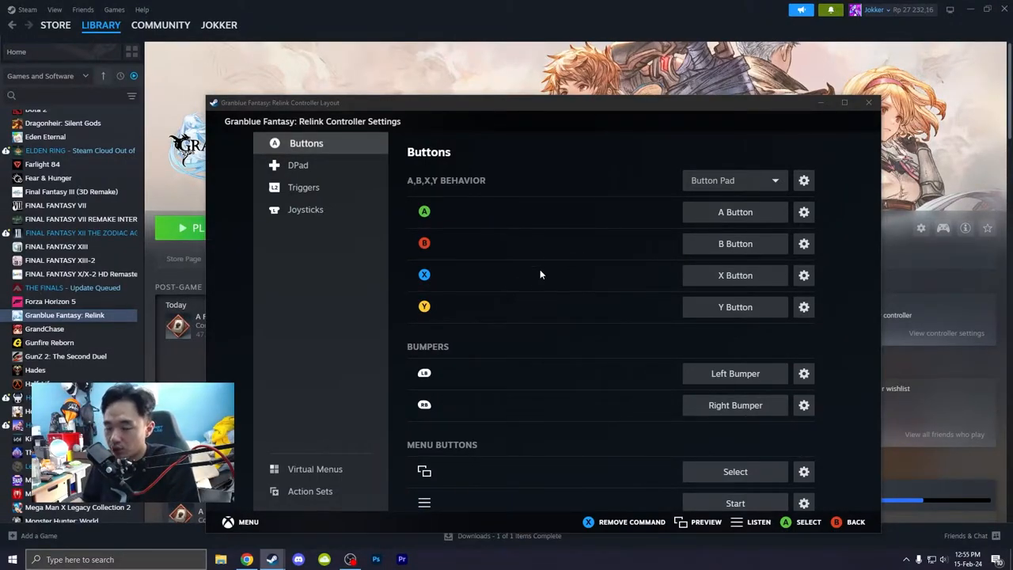
mouse_move(570, 216)
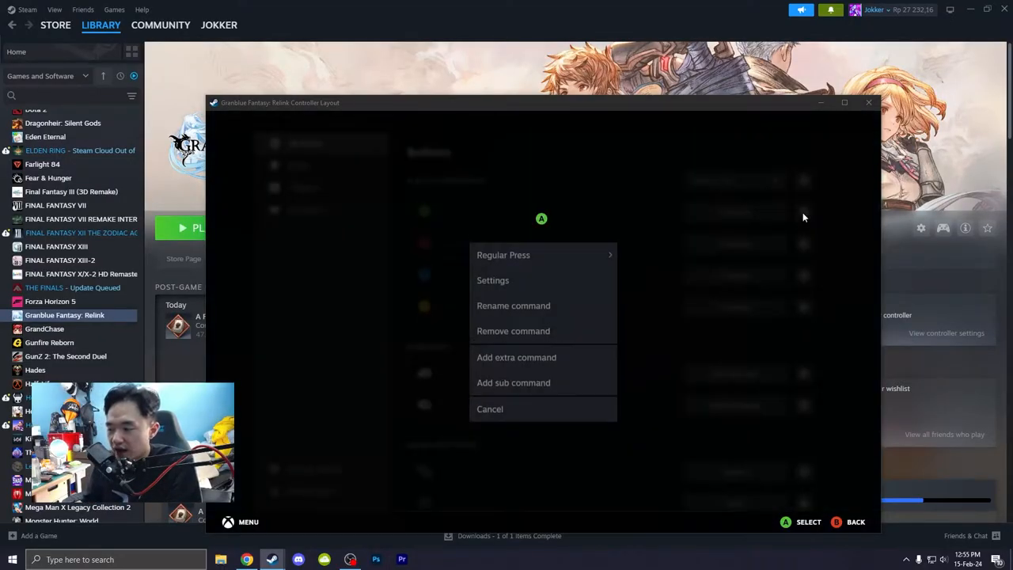
Step: Switch Hold to Repeat (Turbo) off for the A button and close its press settings
click(494, 280)
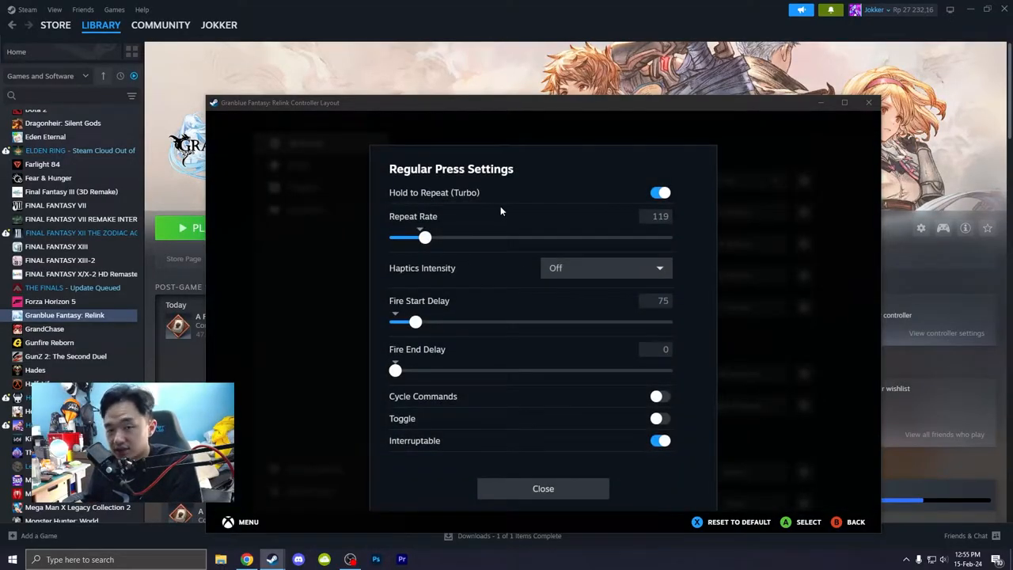
click(659, 193)
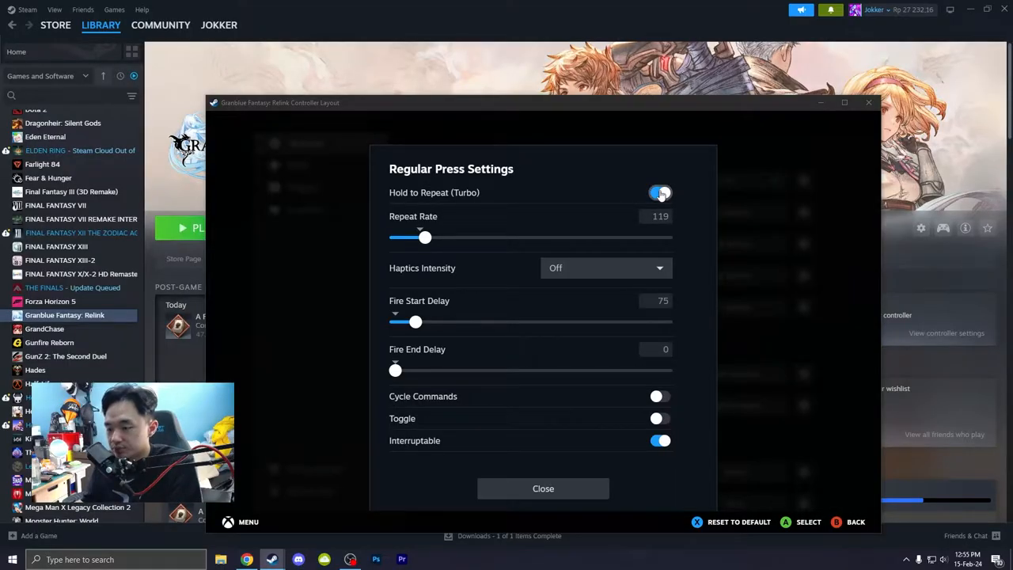
click(659, 193)
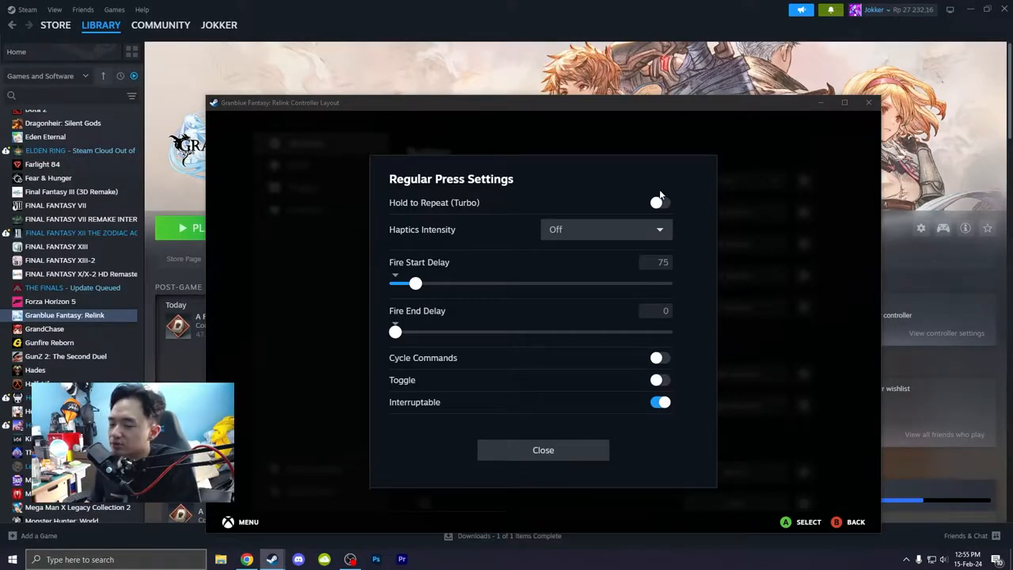
click(659, 203)
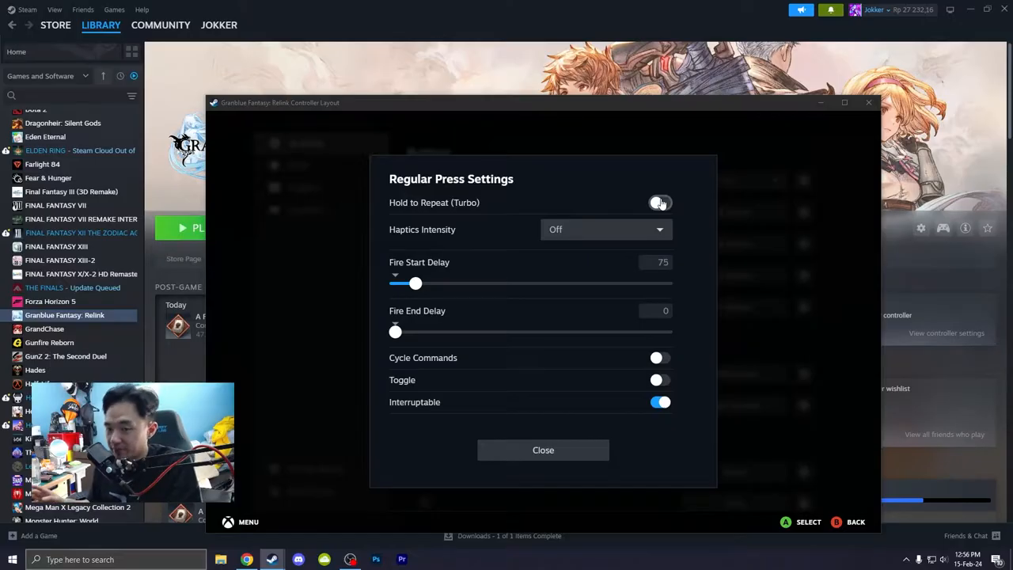
click(543, 449)
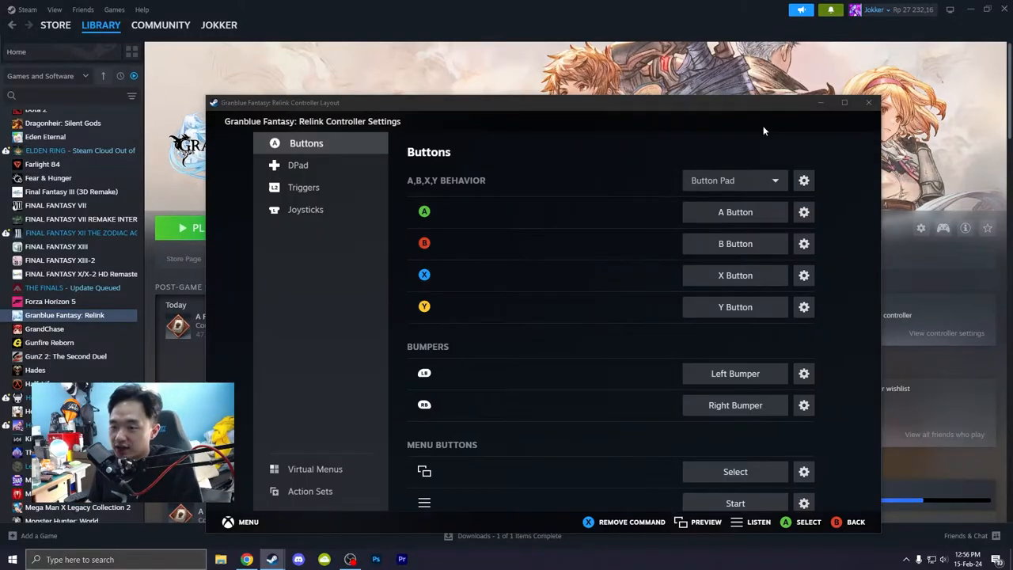
Step: Close the layout editor and launch Granblue Fantasy: Relink from Steam
click(868, 103)
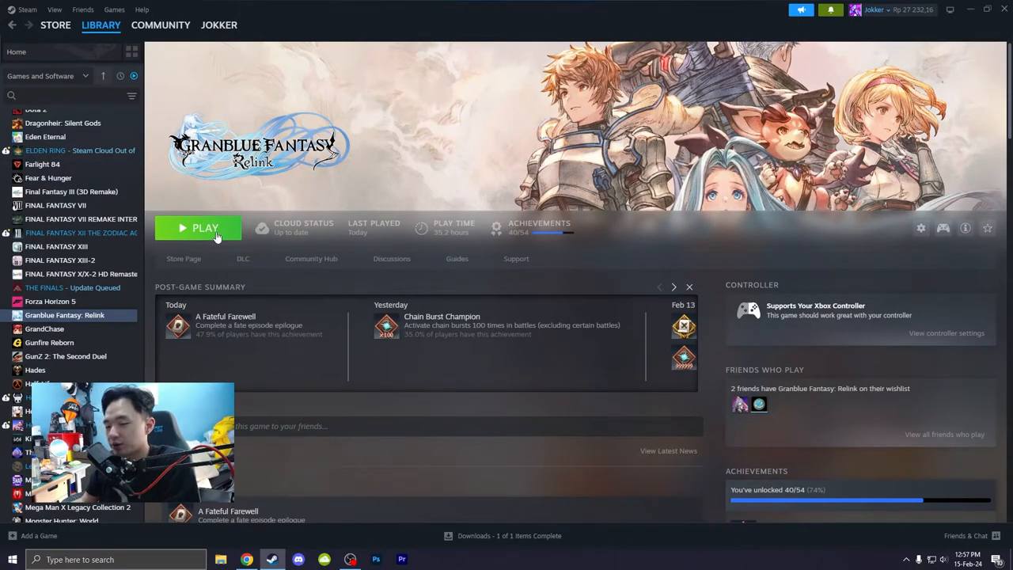
click(206, 228)
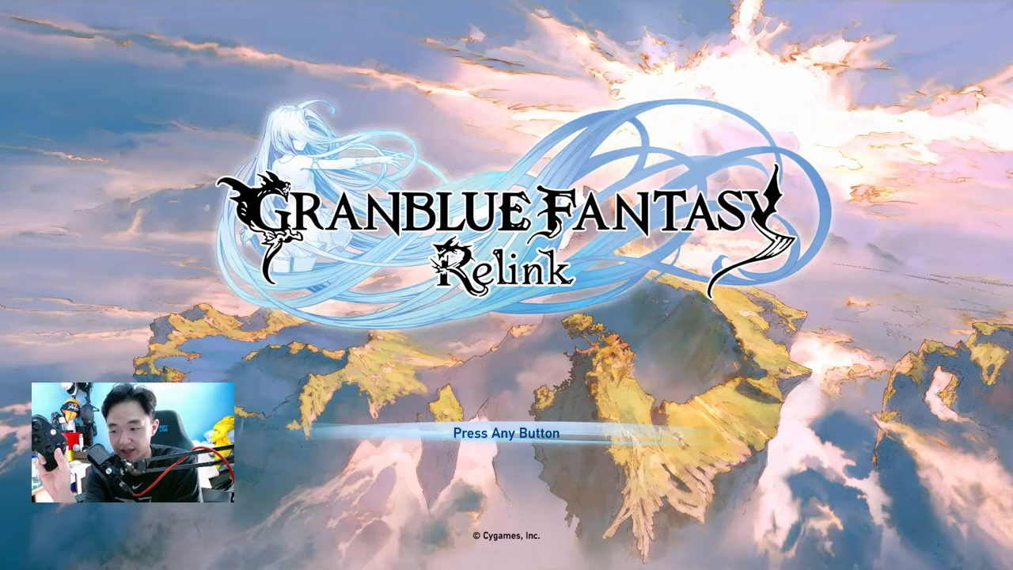
Step: Pass the title screen and start the fate episode The Twin Fang Prodigy
key(enter)
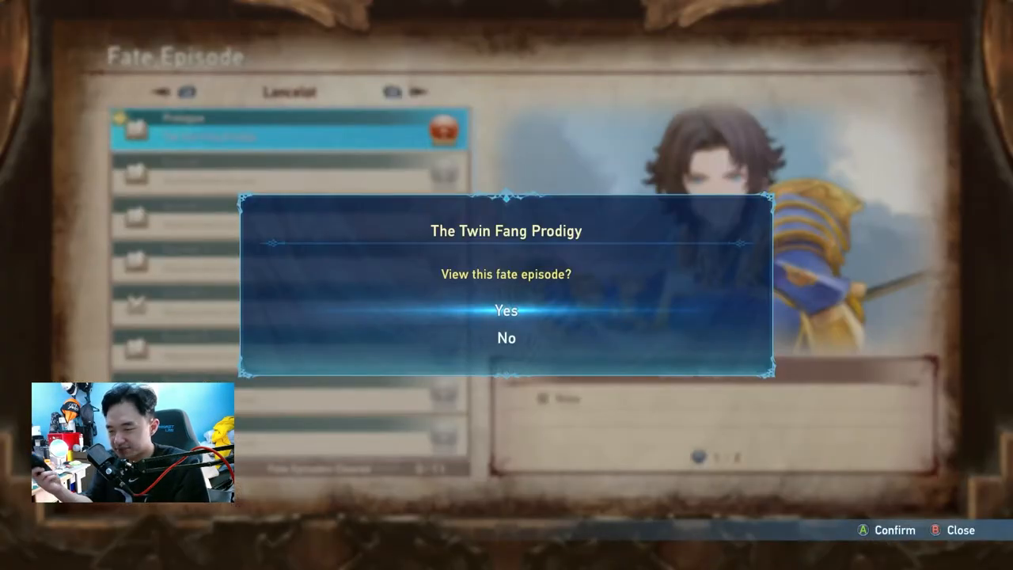
click(507, 311)
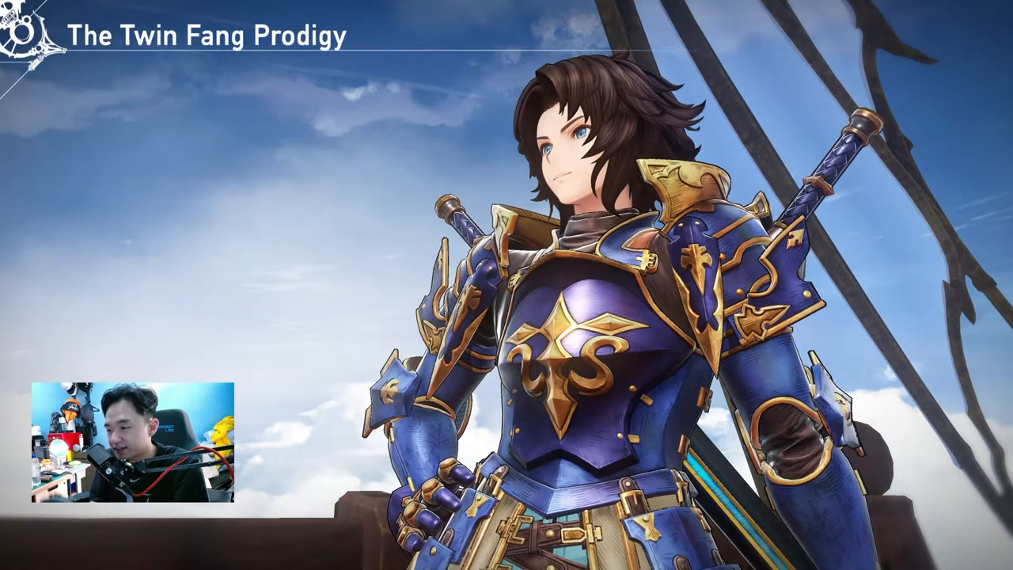